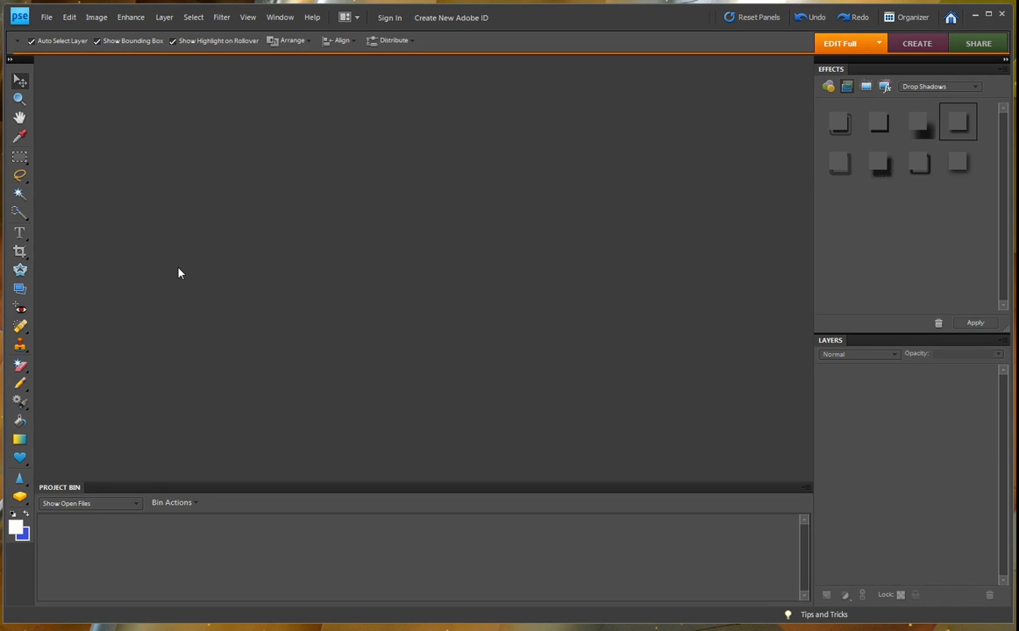
{"action": "mouse_move", "coordinate": [115, 133]}
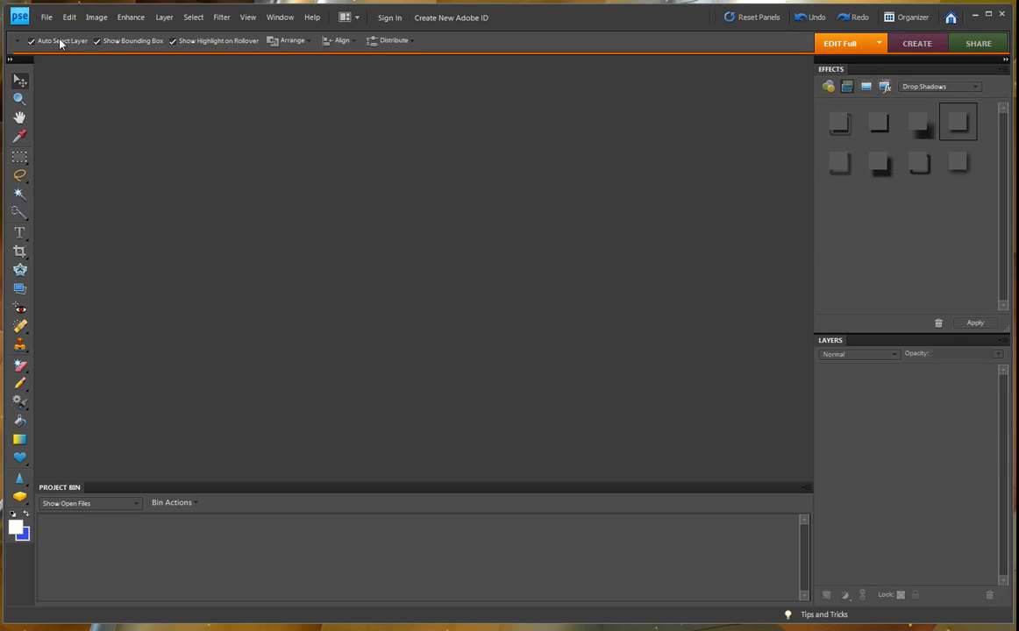
- Open Chloe.jpg and Talk Bubble copy together from the File > Open dialog
{"action": "left_click", "coordinate": [56, 15]}
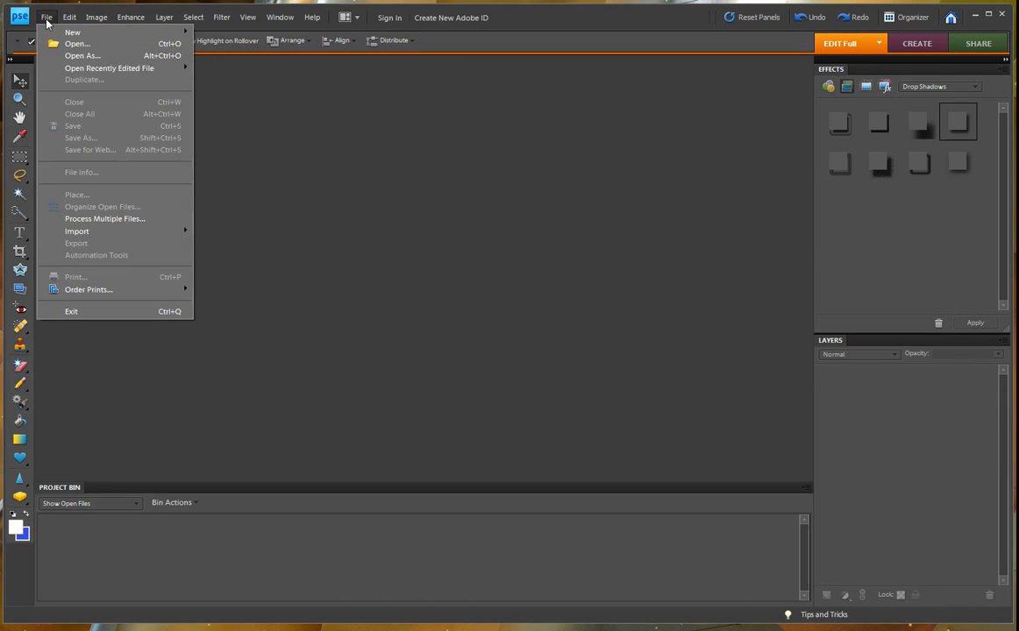
{"action": "left_click", "coordinate": [69, 45]}
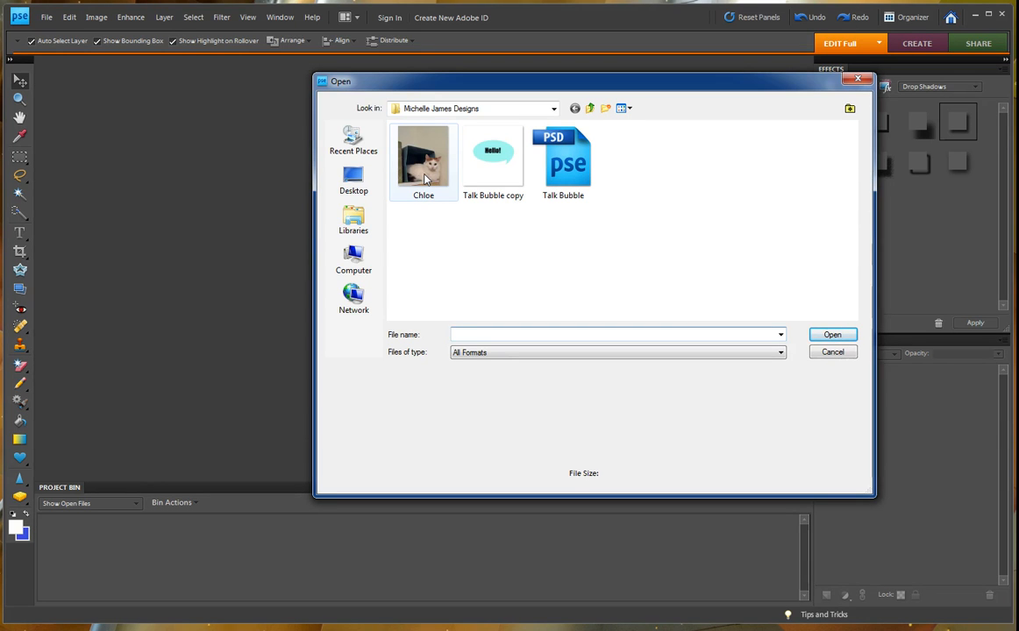
{"action": "left_click", "coordinate": [423, 158]}
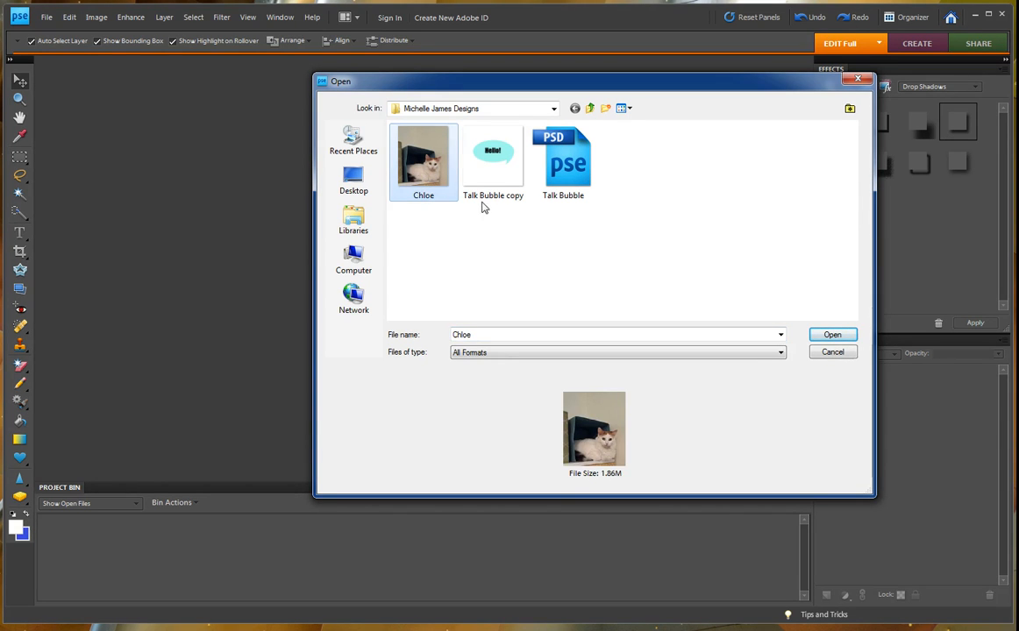
{"action": "left_click", "coordinate": [494, 158]}
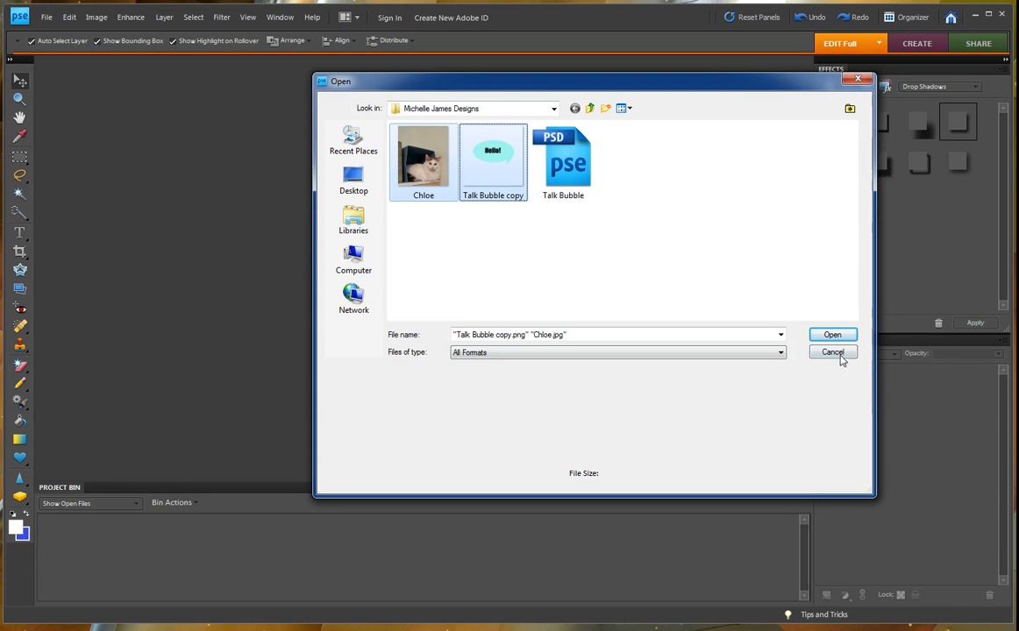
{"action": "left_click", "coordinate": [832, 335]}
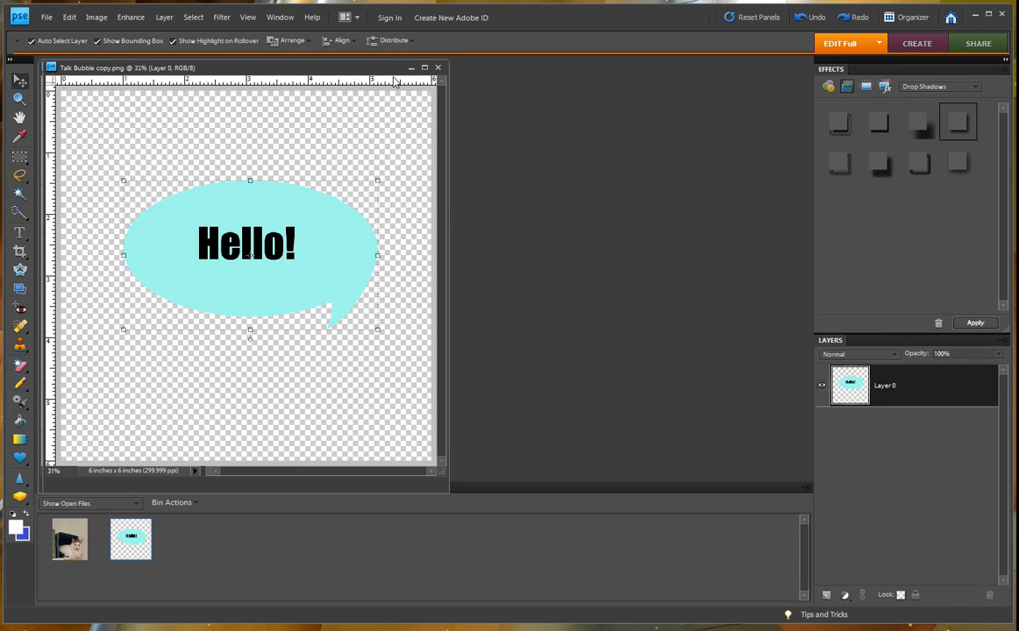
{"action": "mouse_move", "coordinate": [397, 79]}
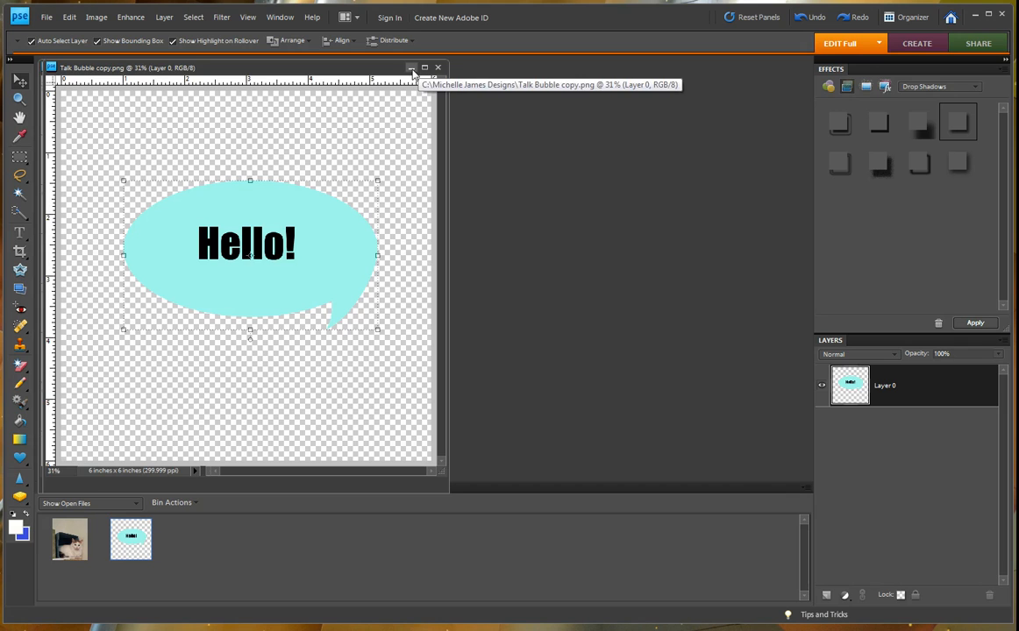
- Minimize the Talk Bubble copy window so the Chloe photo is active
{"action": "left_click", "coordinate": [69, 539]}
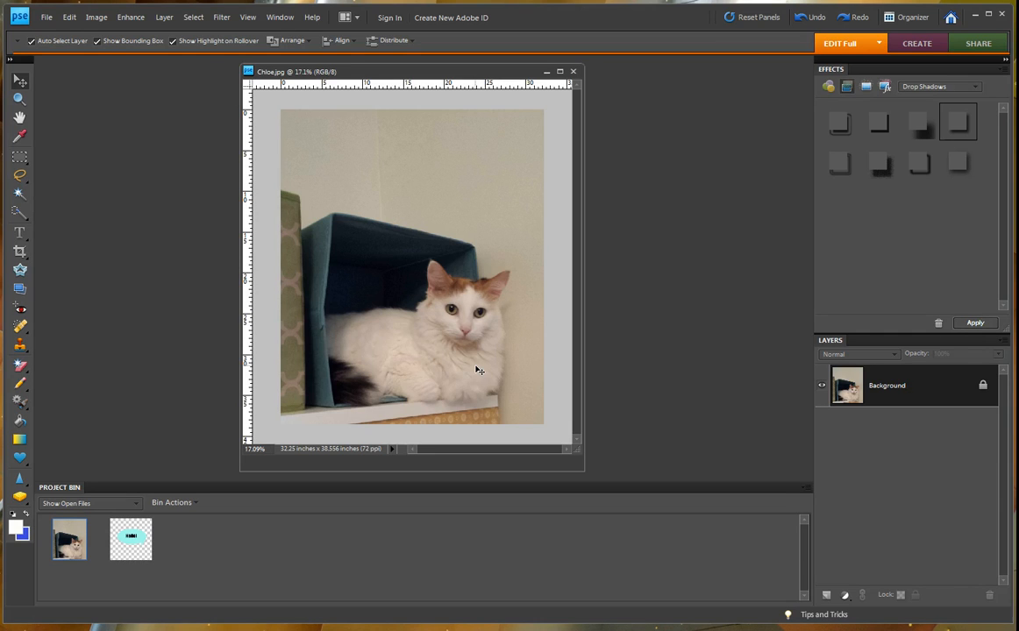
{"action": "mouse_move", "coordinate": [471, 382]}
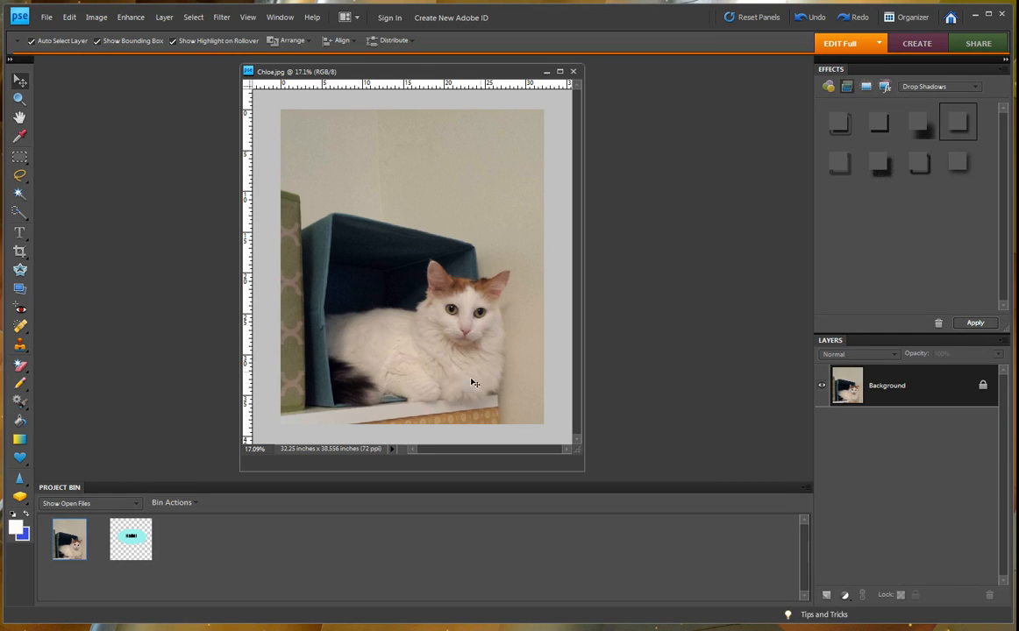
{"action": "mouse_move", "coordinate": [414, 376]}
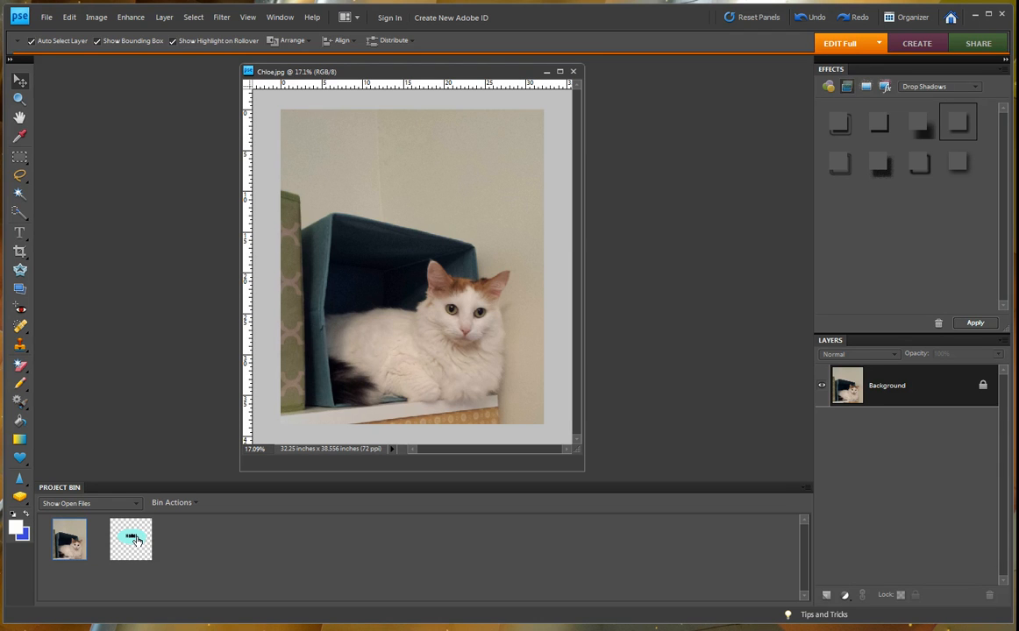
- Drag the Talk Bubble from the Project Bin onto Chloe and raise it above the head
{"action": "left_click_drag", "start_coordinate": [131, 538], "coordinate": [454, 206]}
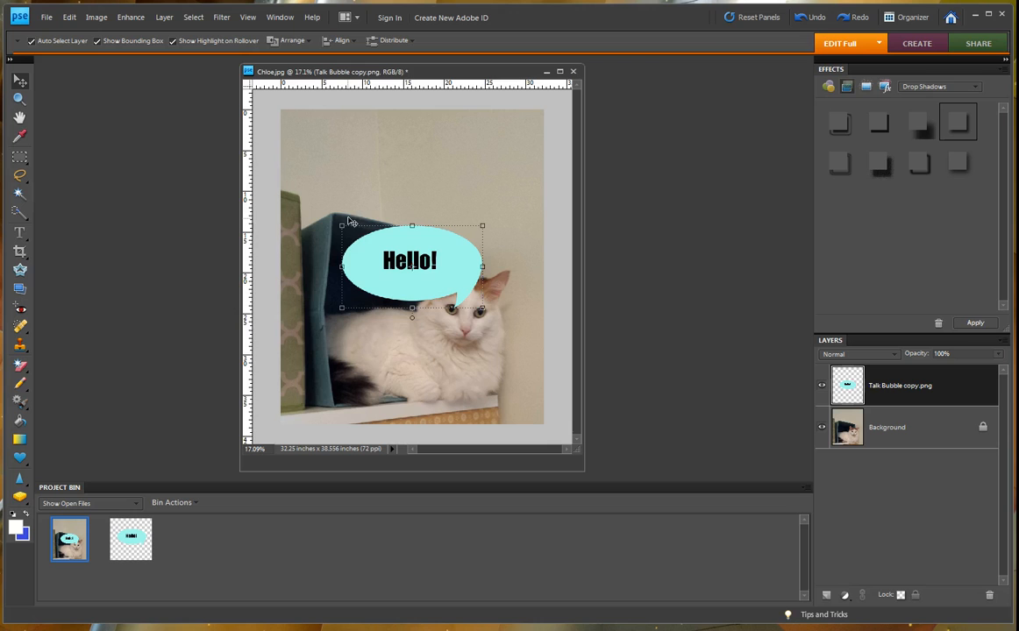
{"action": "mouse_move", "coordinate": [426, 309]}
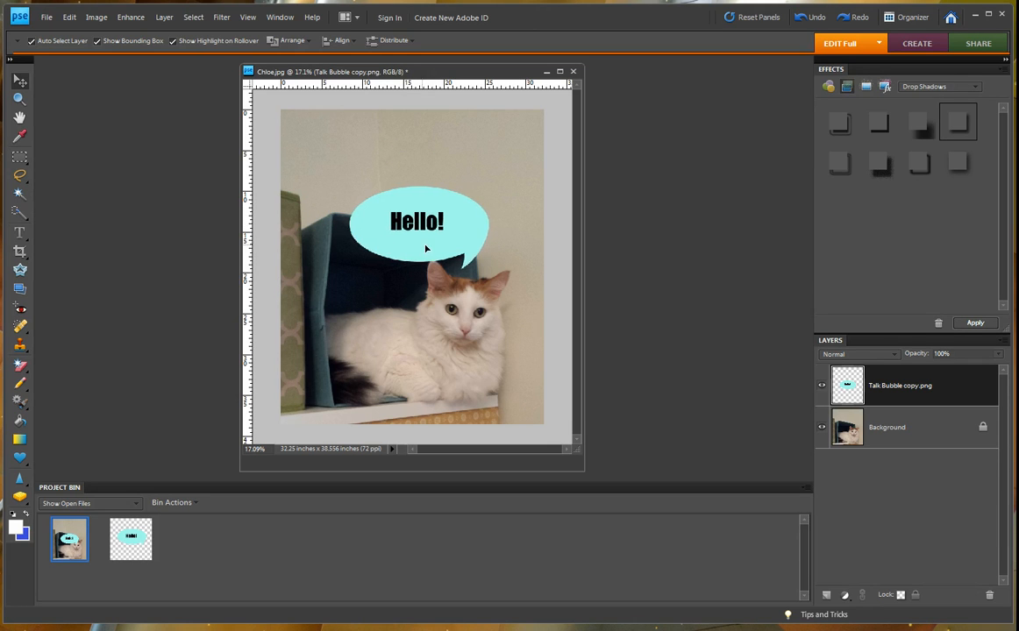
{"action": "left_click_drag", "start_coordinate": [426, 222], "coordinate": [437, 192]}
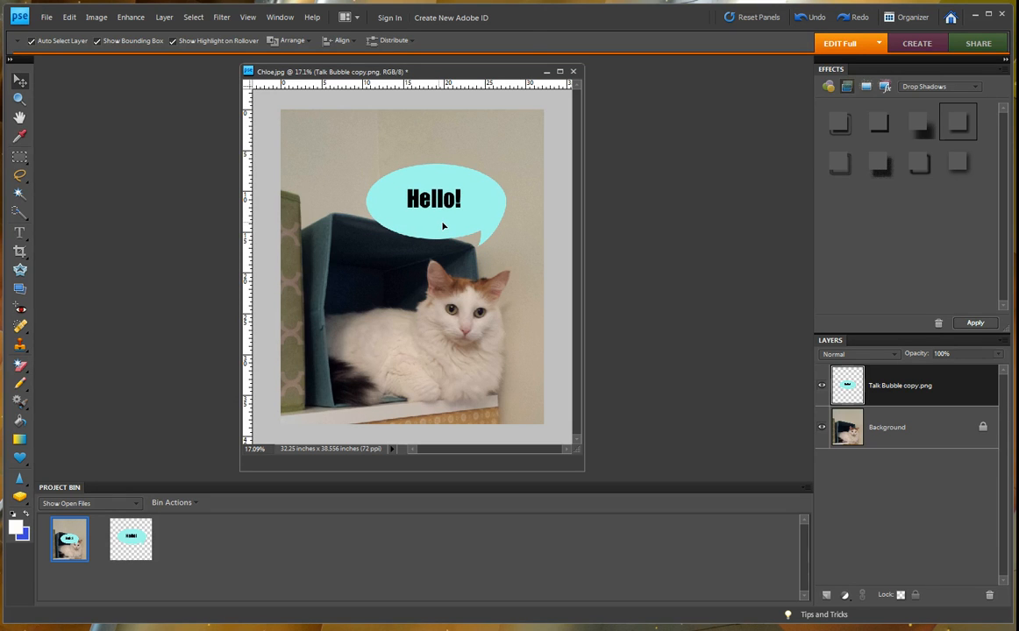
{"action": "left_click", "coordinate": [434, 200]}
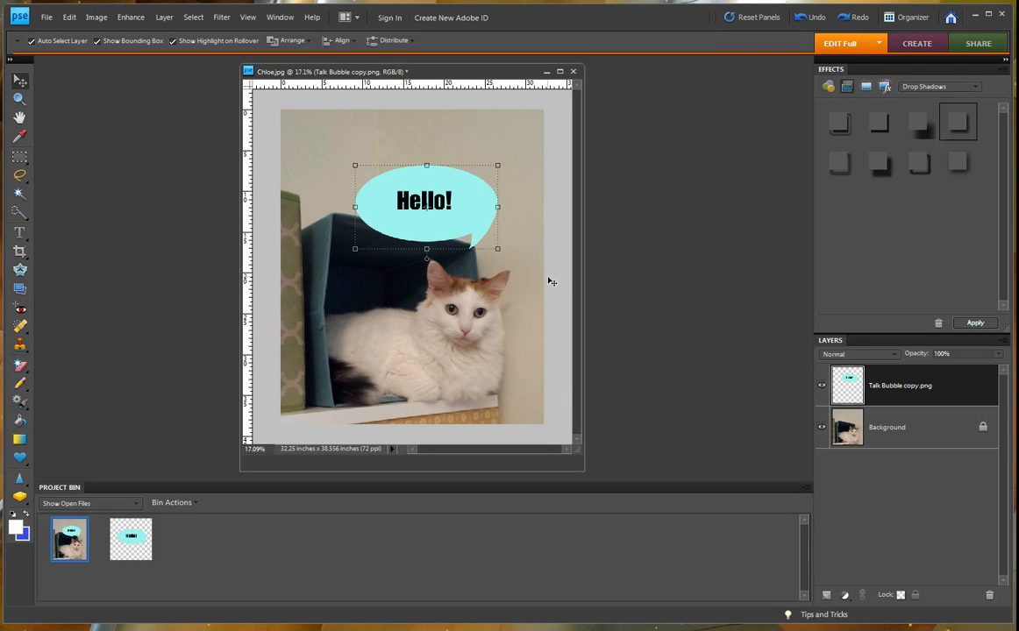
{"action": "mouse_move", "coordinate": [500, 296]}
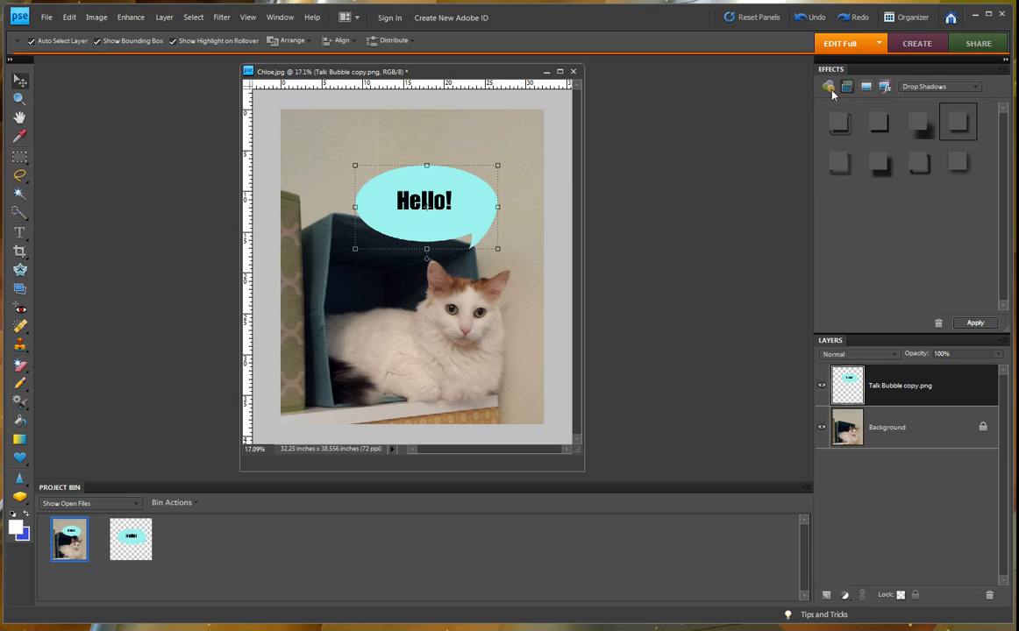
{"action": "left_click", "coordinate": [946, 87]}
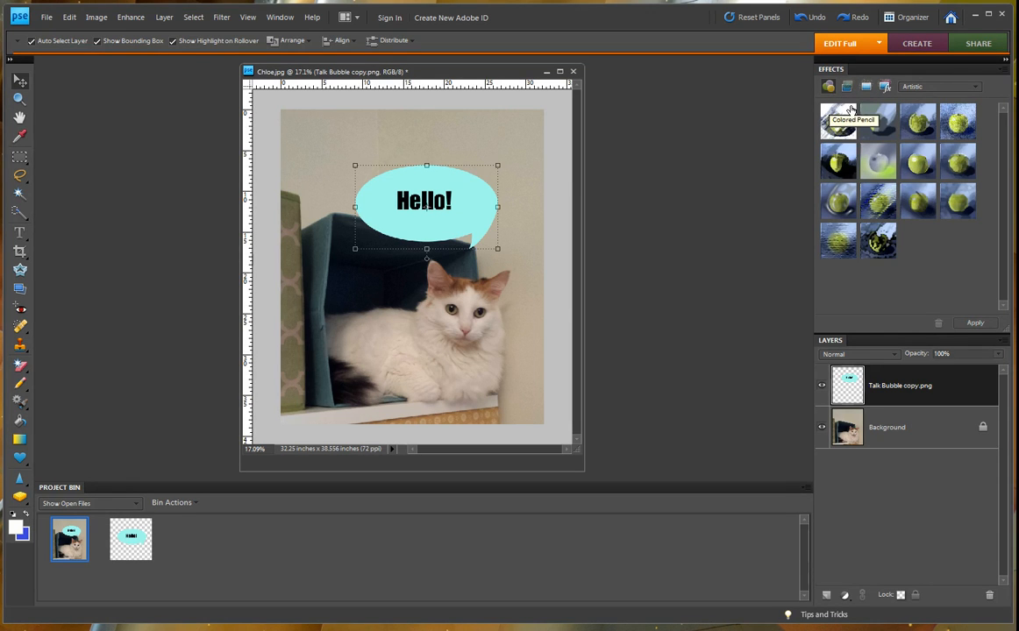
{"action": "mouse_move", "coordinate": [827, 93]}
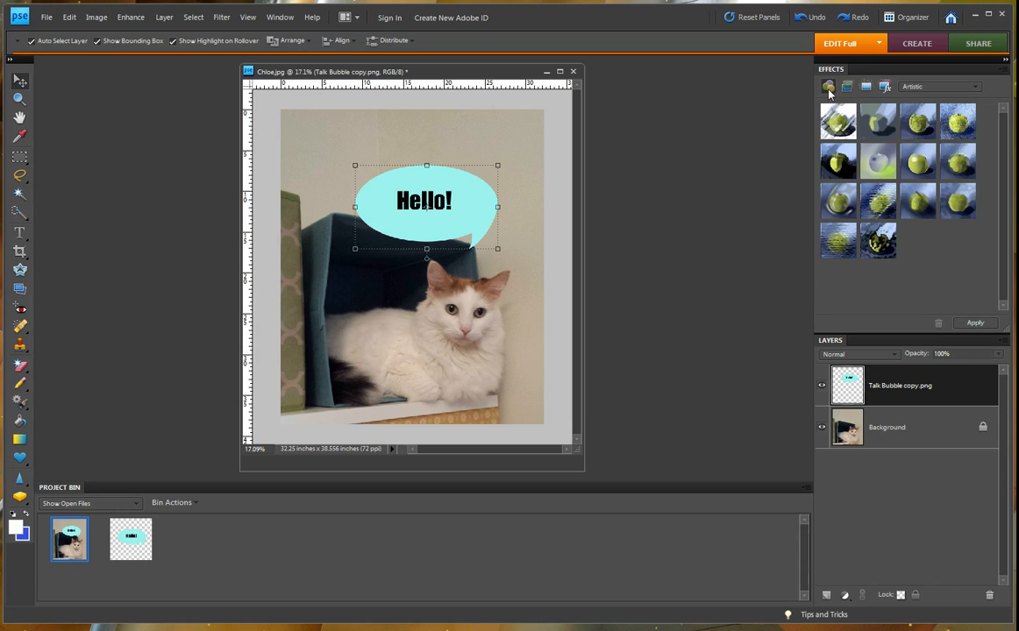
{"action": "left_click", "coordinate": [868, 87]}
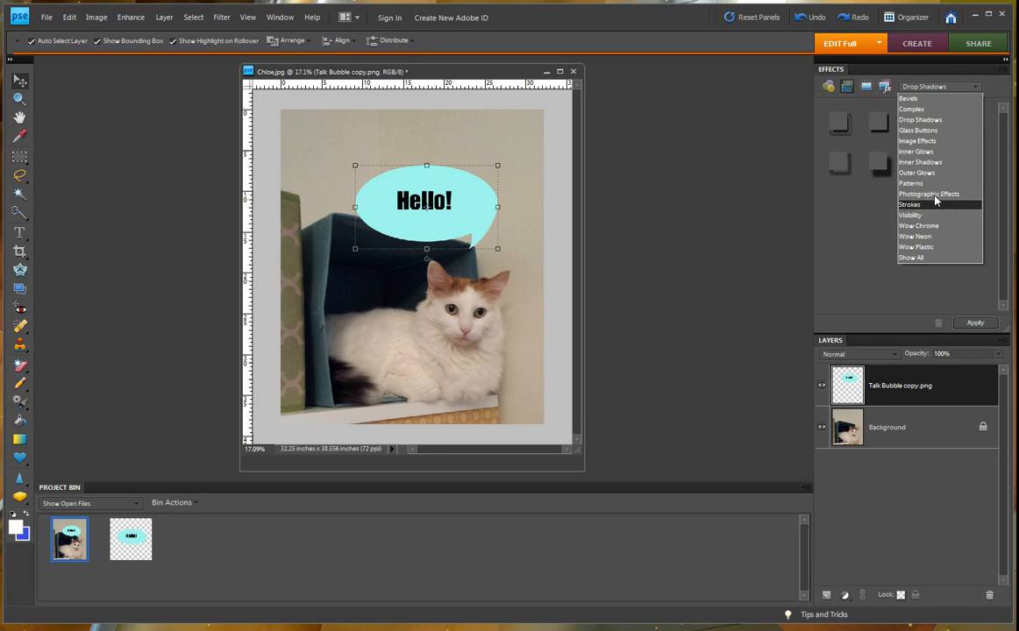
{"action": "mouse_move", "coordinate": [931, 120]}
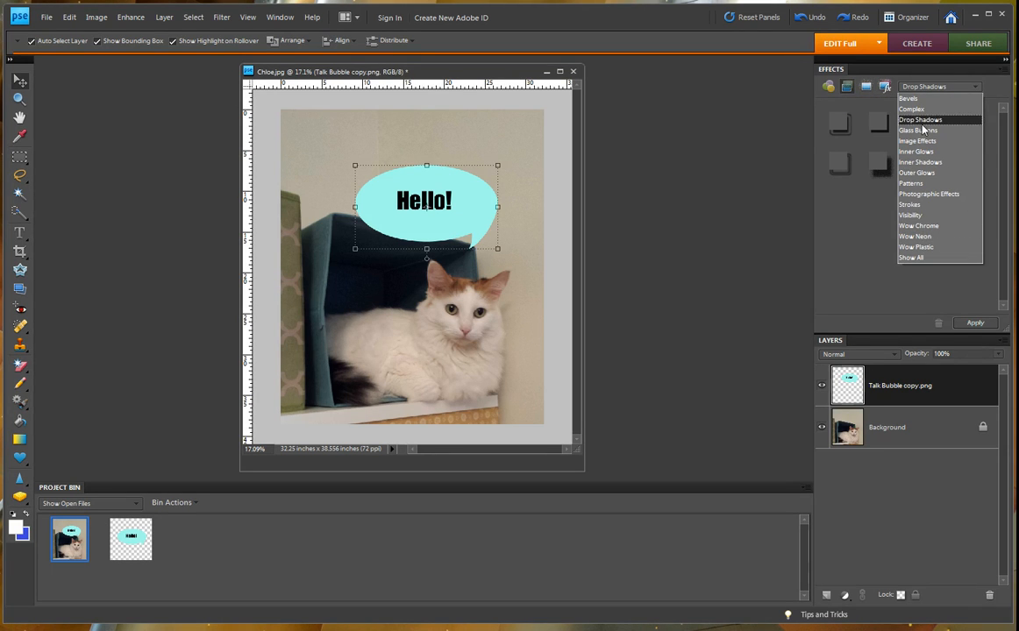
{"action": "mouse_move", "coordinate": [915, 226]}
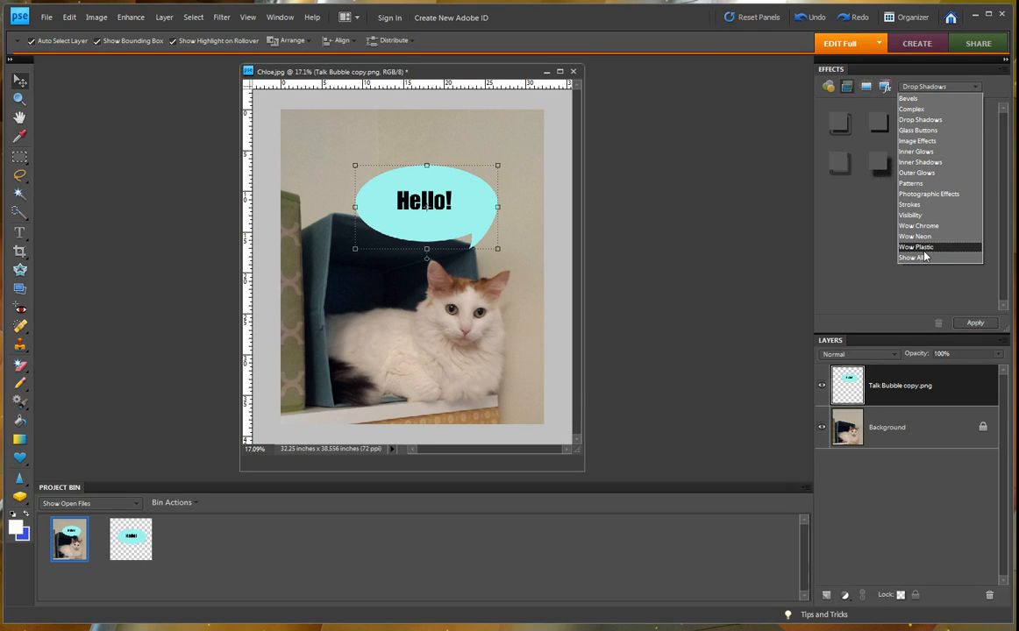
{"action": "mouse_move", "coordinate": [914, 215]}
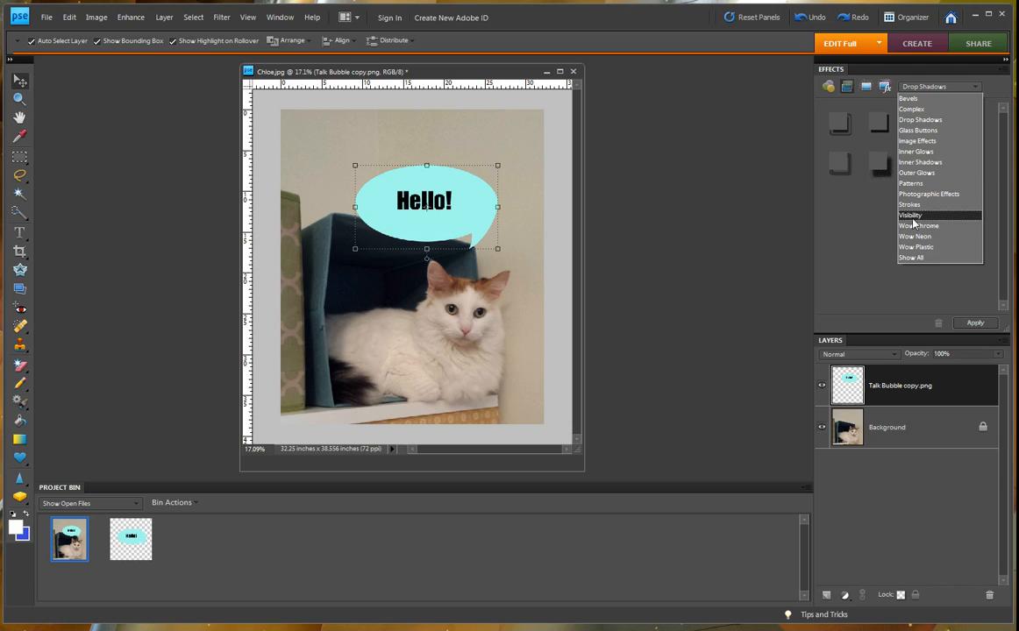
{"action": "mouse_move", "coordinate": [921, 173]}
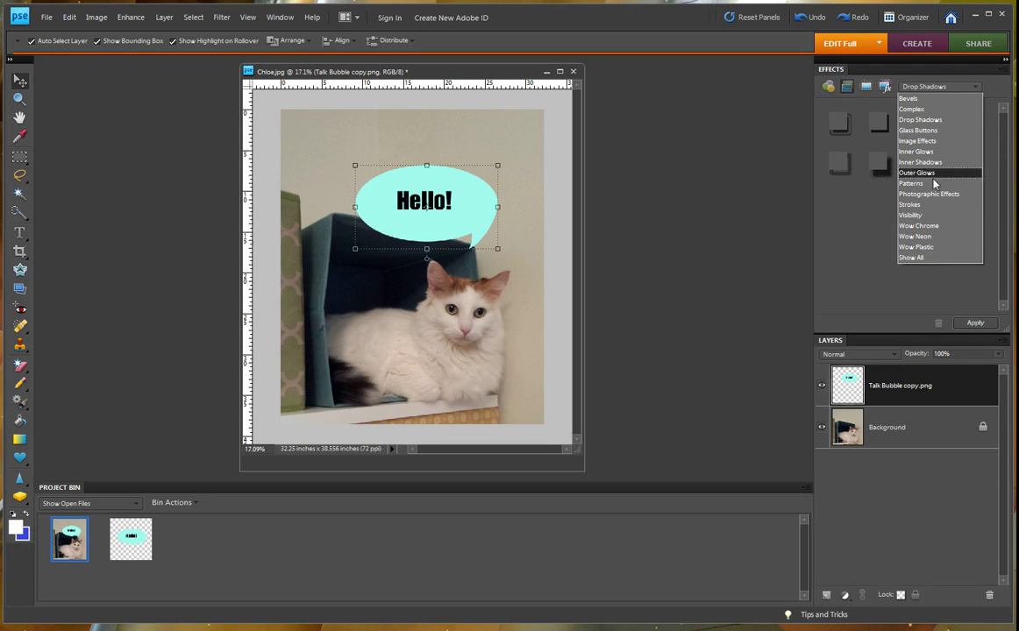
{"action": "mouse_move", "coordinate": [932, 119]}
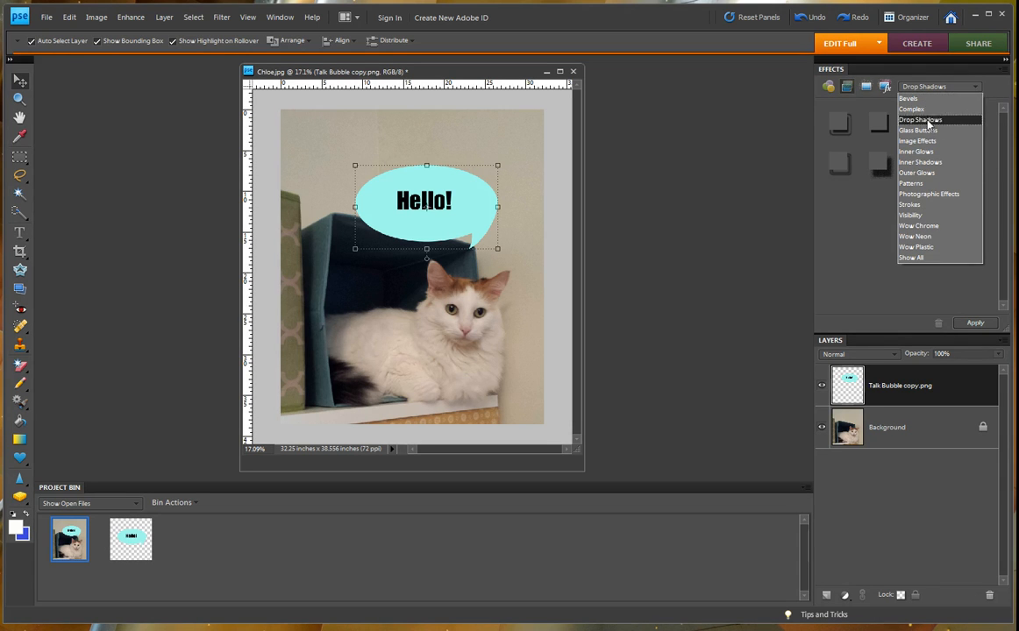
{"action": "left_click", "coordinate": [922, 119]}
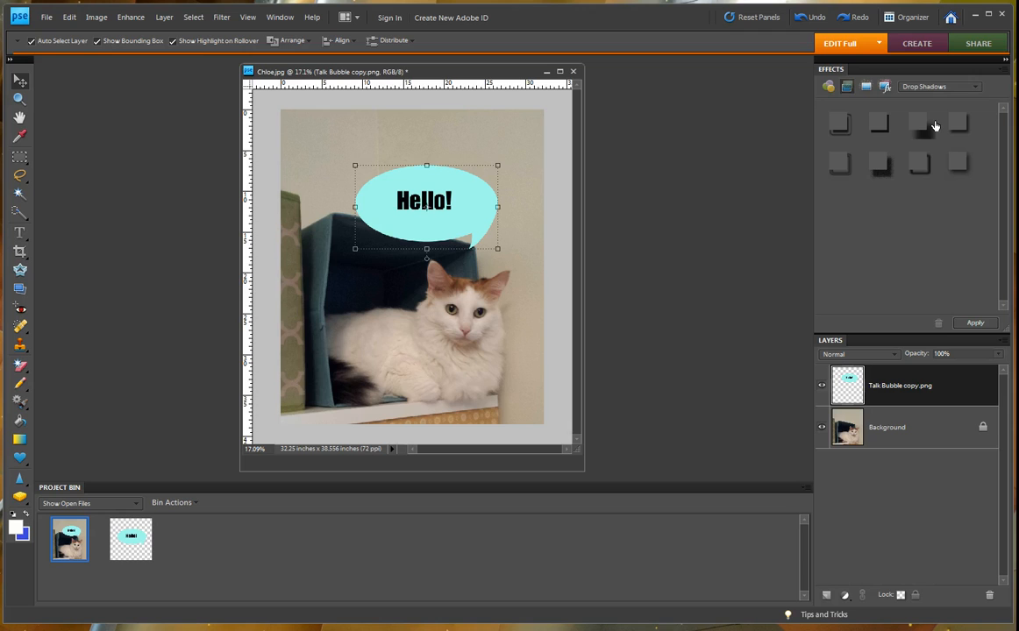
{"action": "mouse_move", "coordinate": [958, 127]}
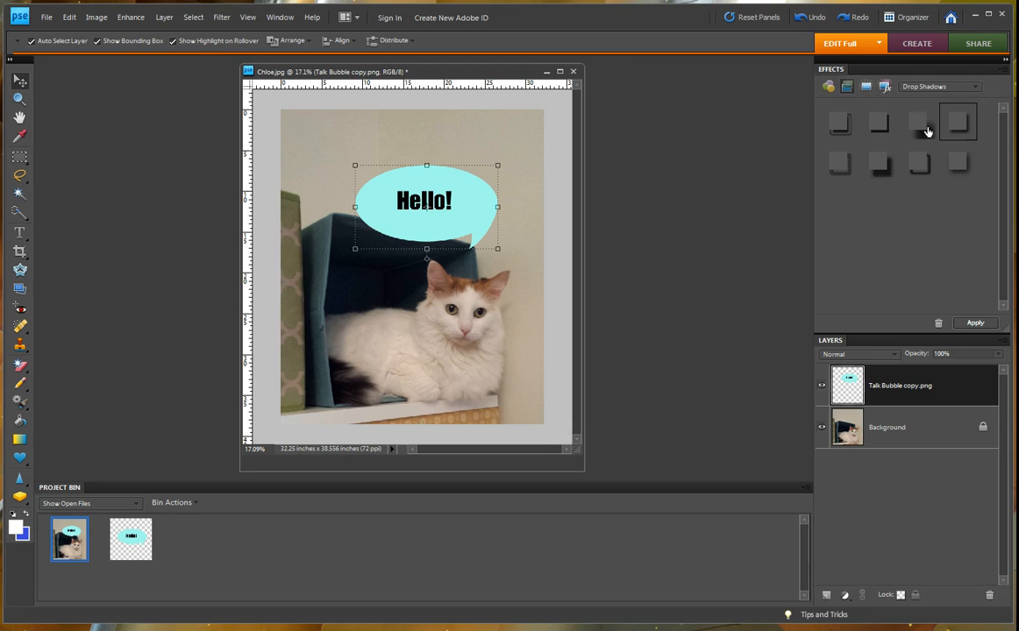
- Apply a Drop Shadows preset from Effects to the Hello! bubble layer
{"action": "left_click", "coordinate": [966, 123]}
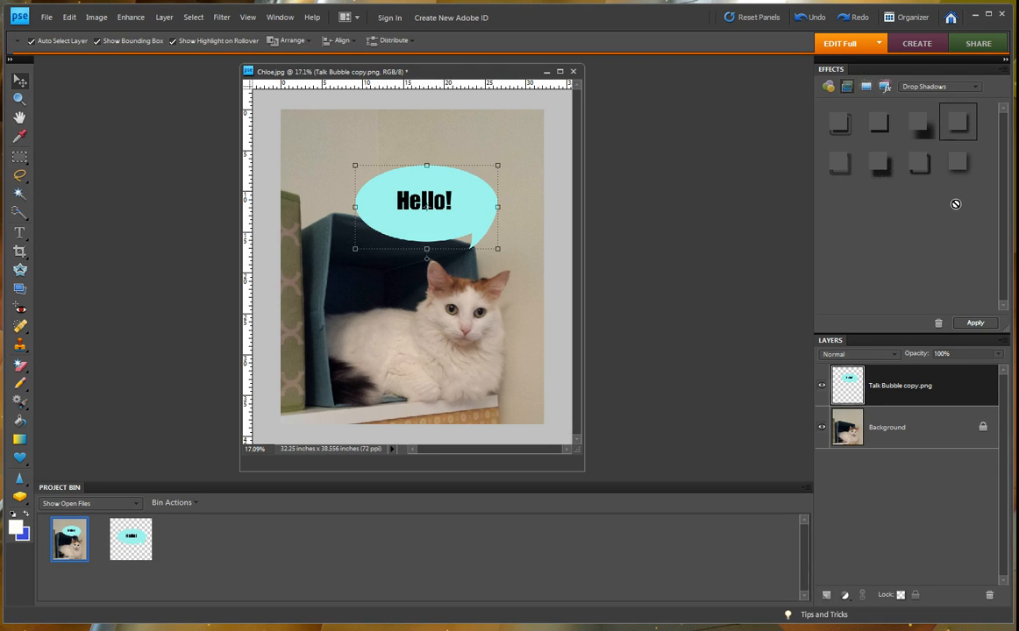
{"action": "mouse_move", "coordinate": [887, 160]}
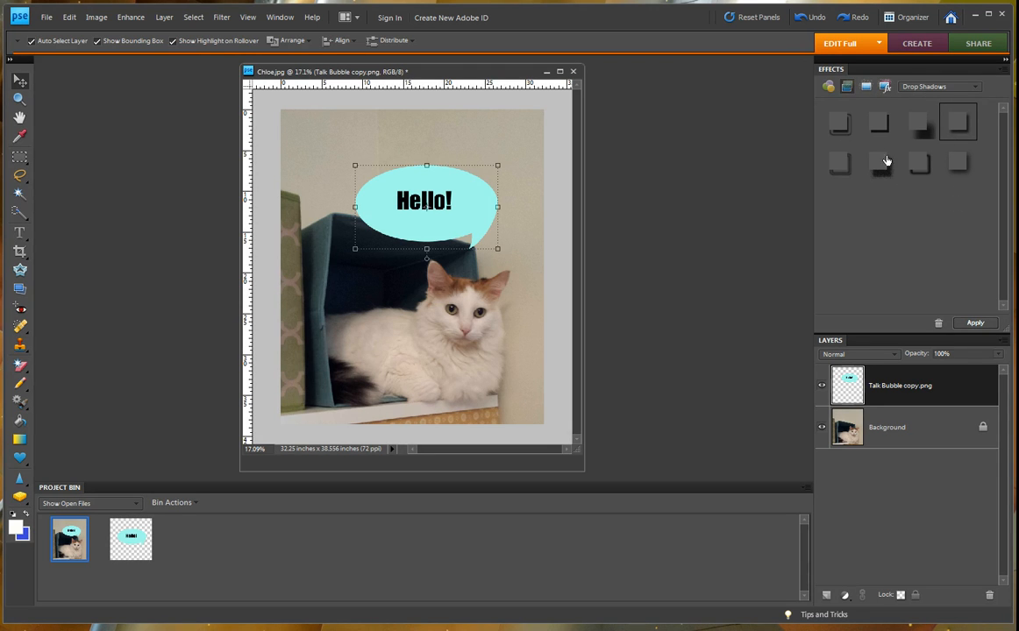
{"action": "mouse_move", "coordinate": [881, 146]}
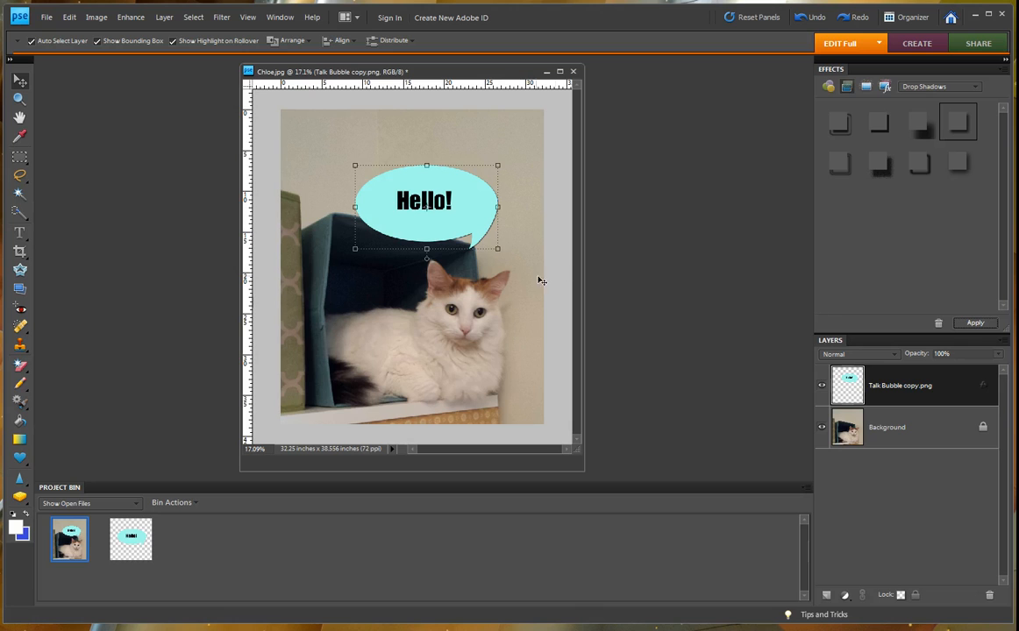
{"action": "mouse_move", "coordinate": [472, 225]}
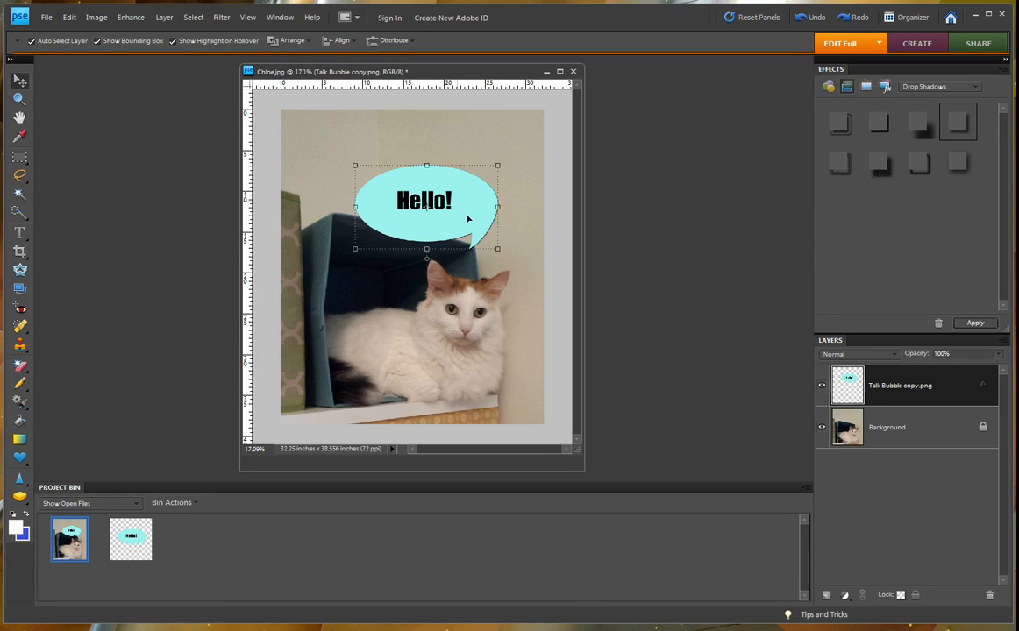
{"action": "mouse_move", "coordinate": [165, 16]}
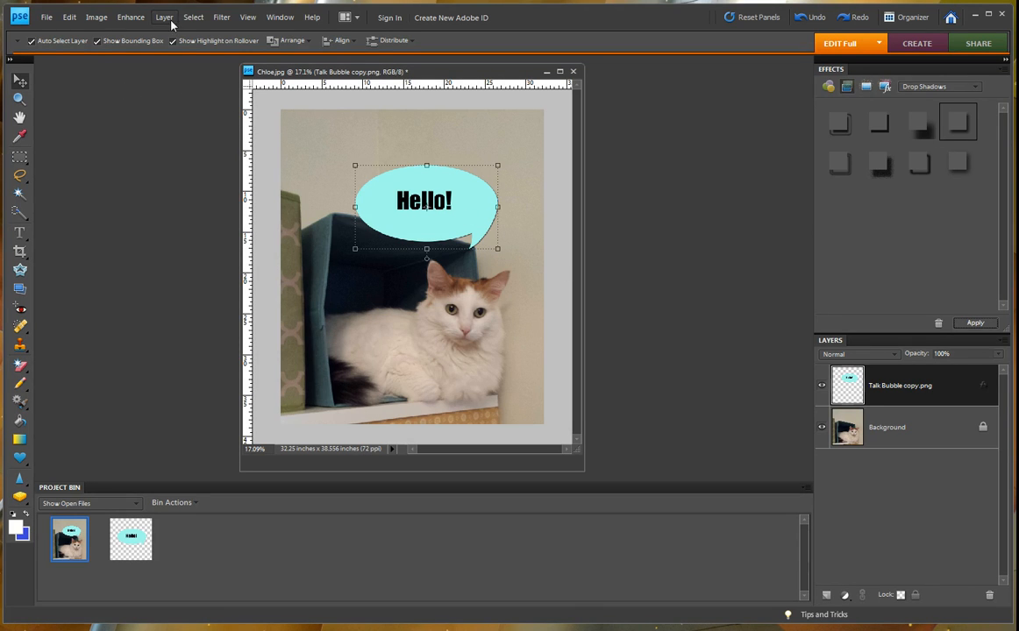
- In Layer > Layer Style > Style Settings, set shadow size 40, distance 30, opacity 52%
{"action": "left_click", "coordinate": [183, 16]}
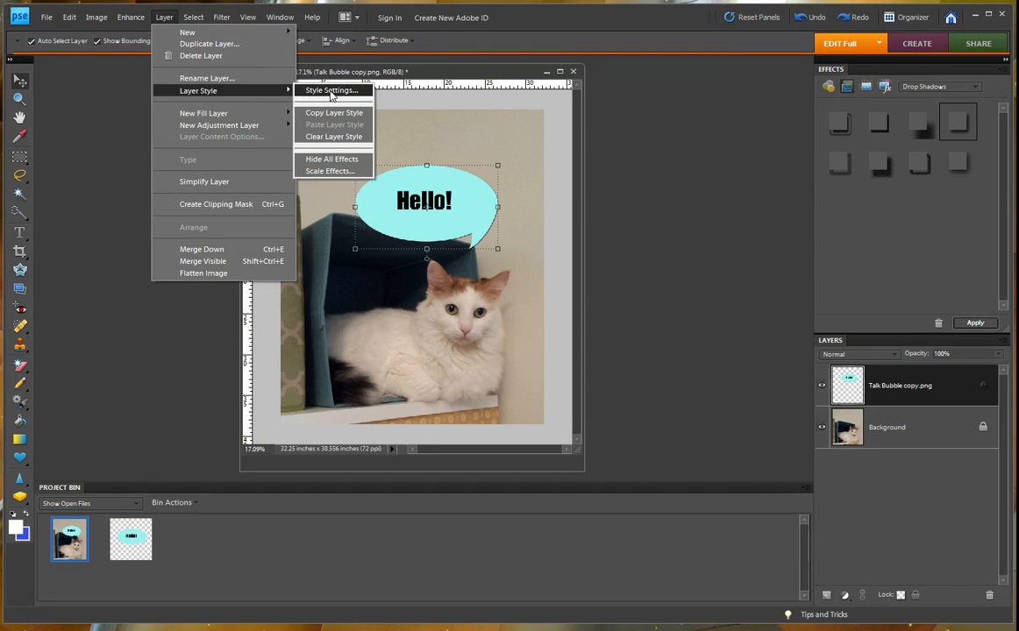
{"action": "left_click", "coordinate": [337, 90]}
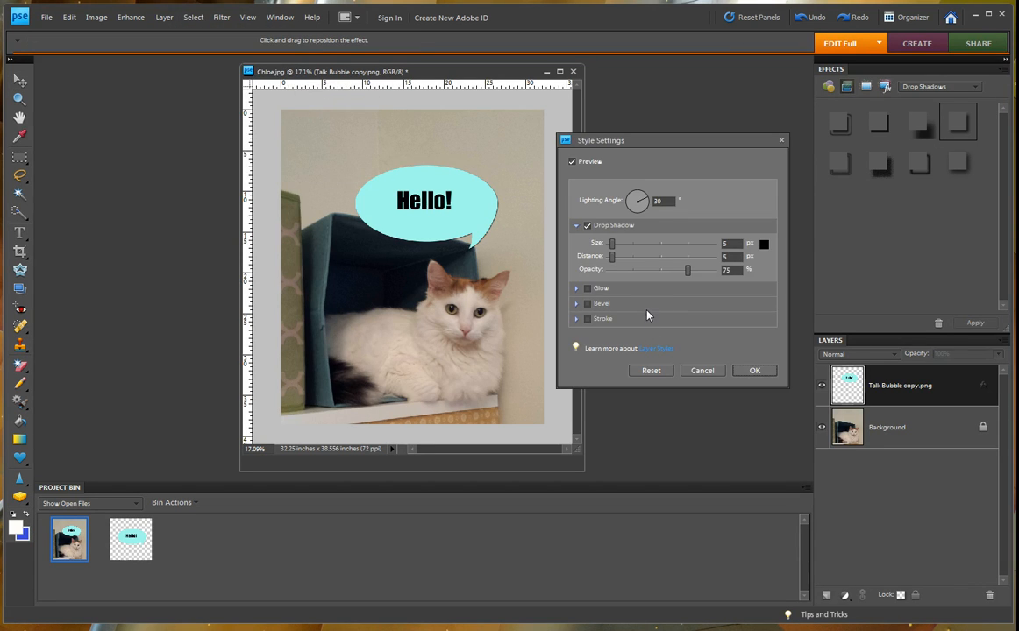
{"action": "mouse_move", "coordinate": [626, 217]}
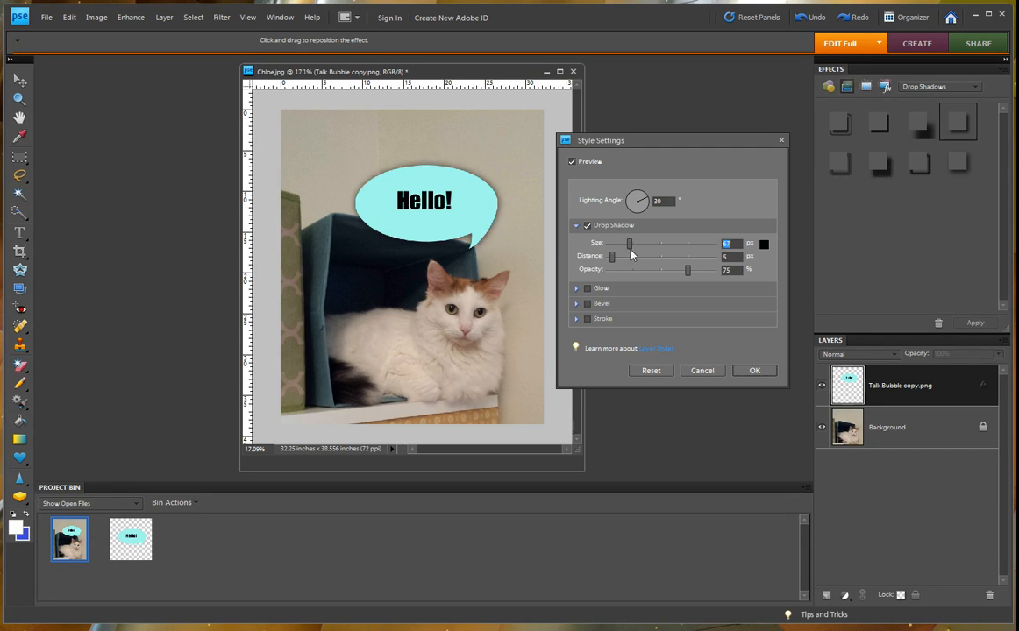
{"action": "left_click_drag", "start_coordinate": [612, 256], "coordinate": [629, 256]}
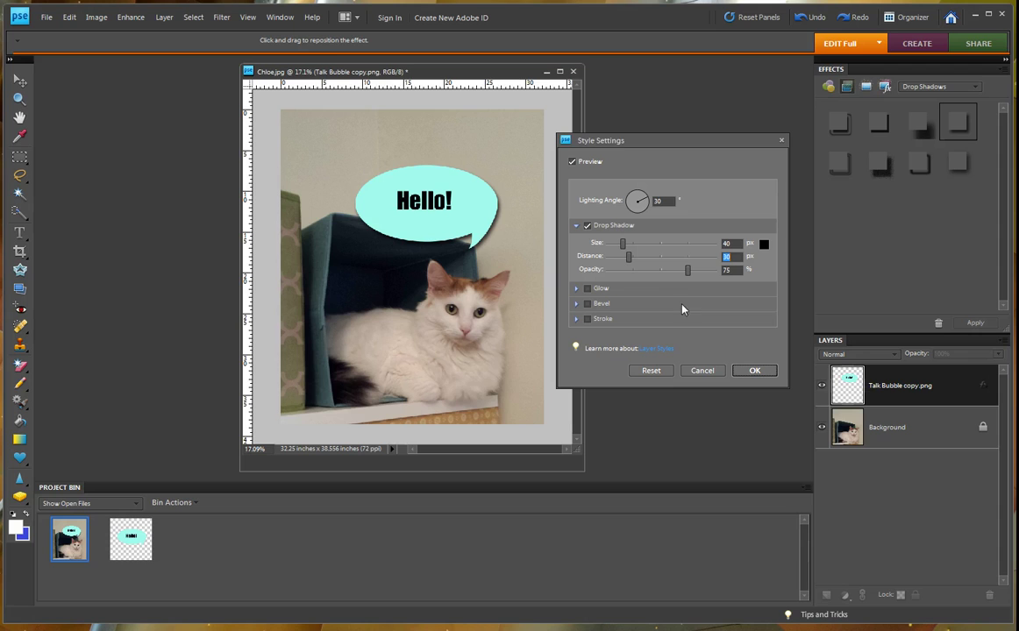
{"action": "mouse_move", "coordinate": [690, 273]}
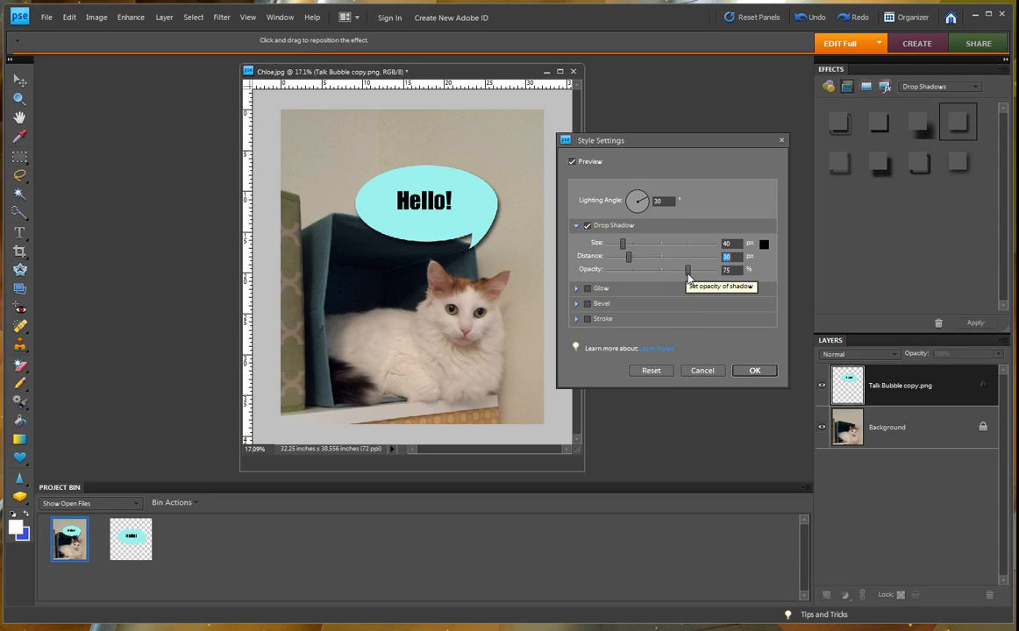
{"action": "left_click_drag", "start_coordinate": [688, 270], "coordinate": [666, 270]}
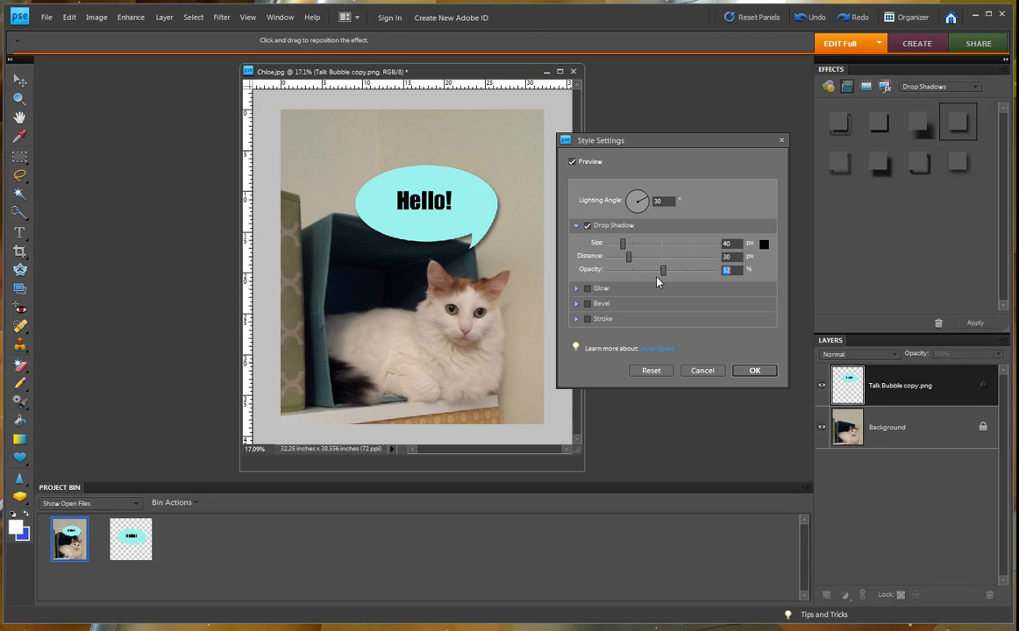
{"action": "mouse_move", "coordinate": [627, 287]}
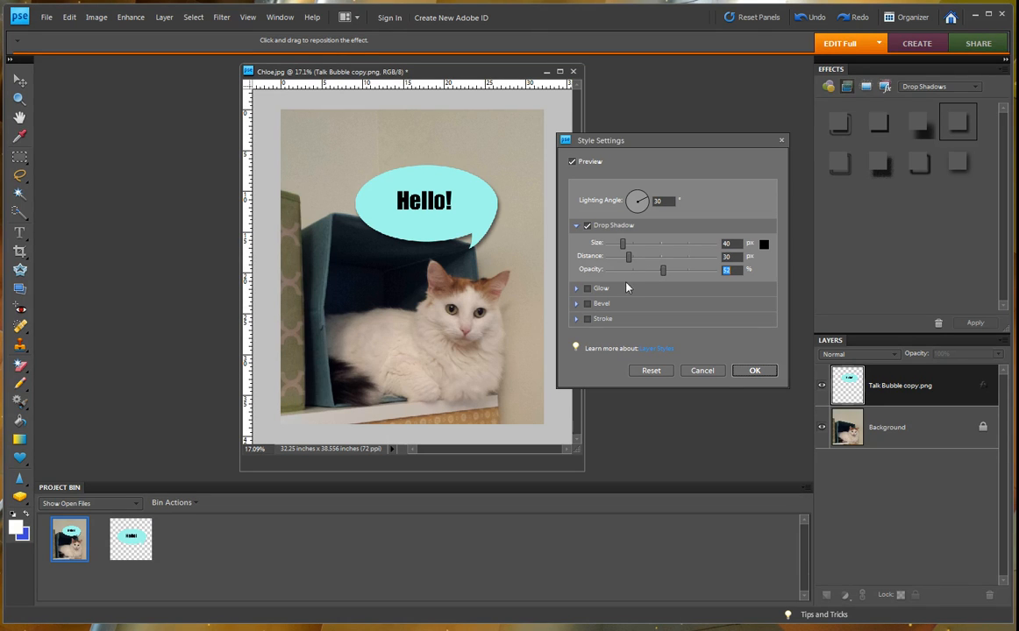
{"action": "mouse_move", "coordinate": [618, 298]}
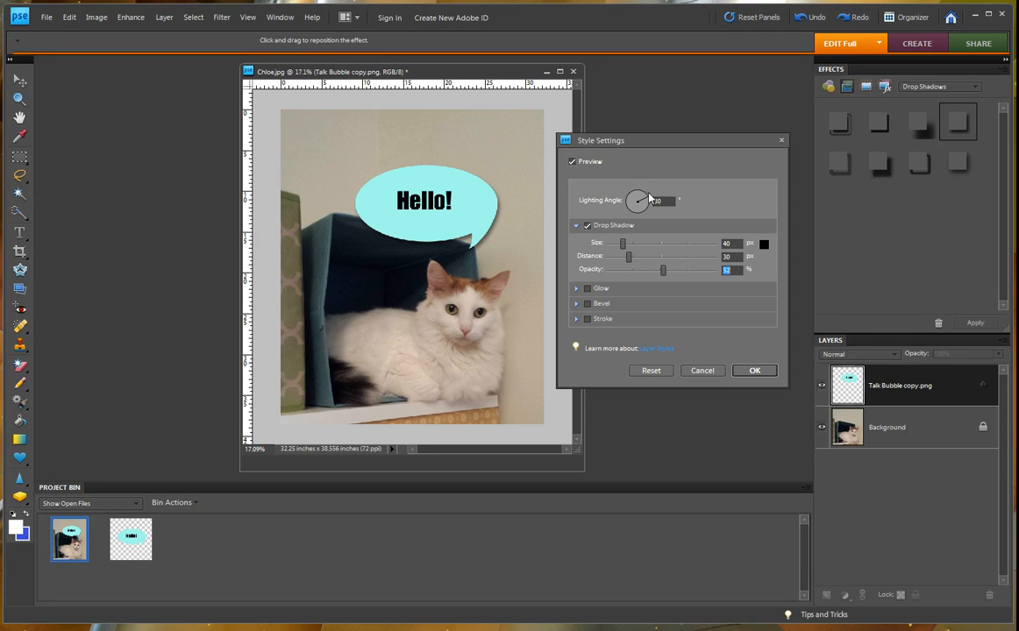
- Rotate the Lighting Angle dial from about 106° to 132°
{"action": "left_click_drag", "start_coordinate": [640, 201], "coordinate": [642, 204]}
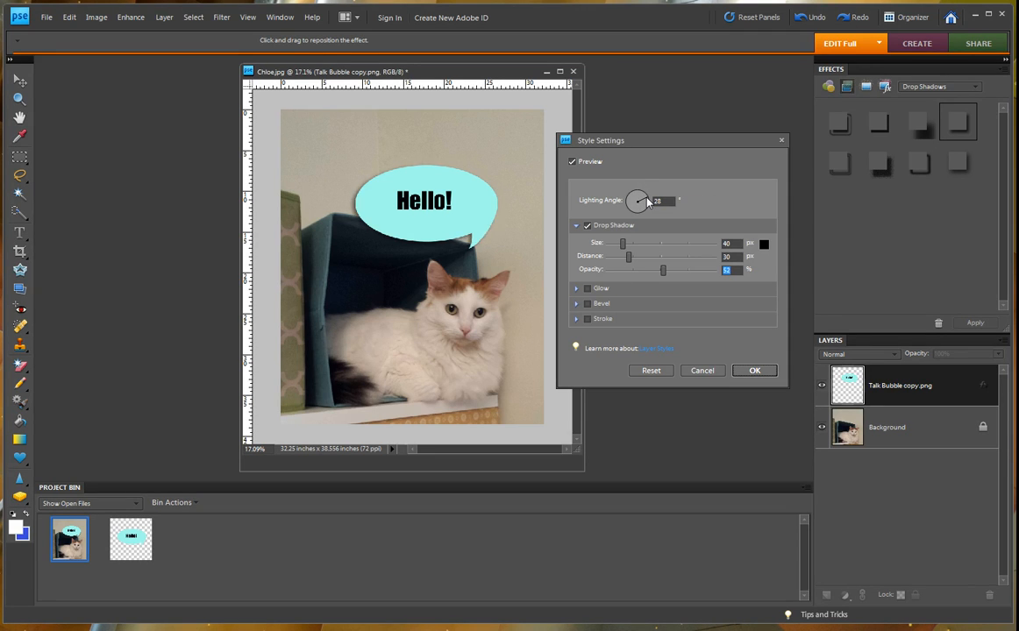
{"action": "left_click_drag", "start_coordinate": [640, 204], "coordinate": [637, 195]}
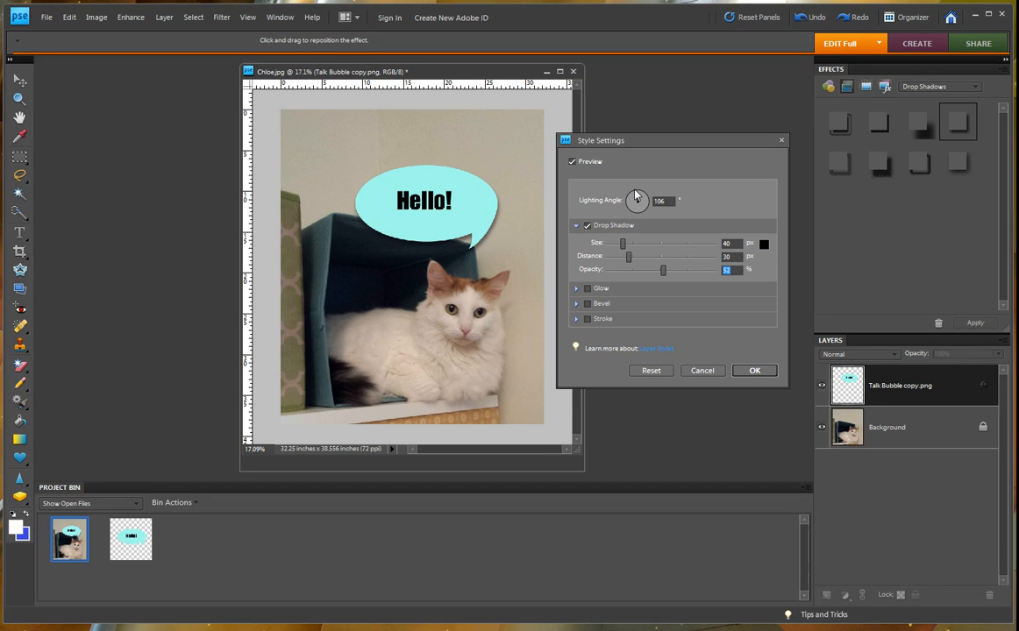
{"action": "left_click_drag", "start_coordinate": [637, 199], "coordinate": [633, 200]}
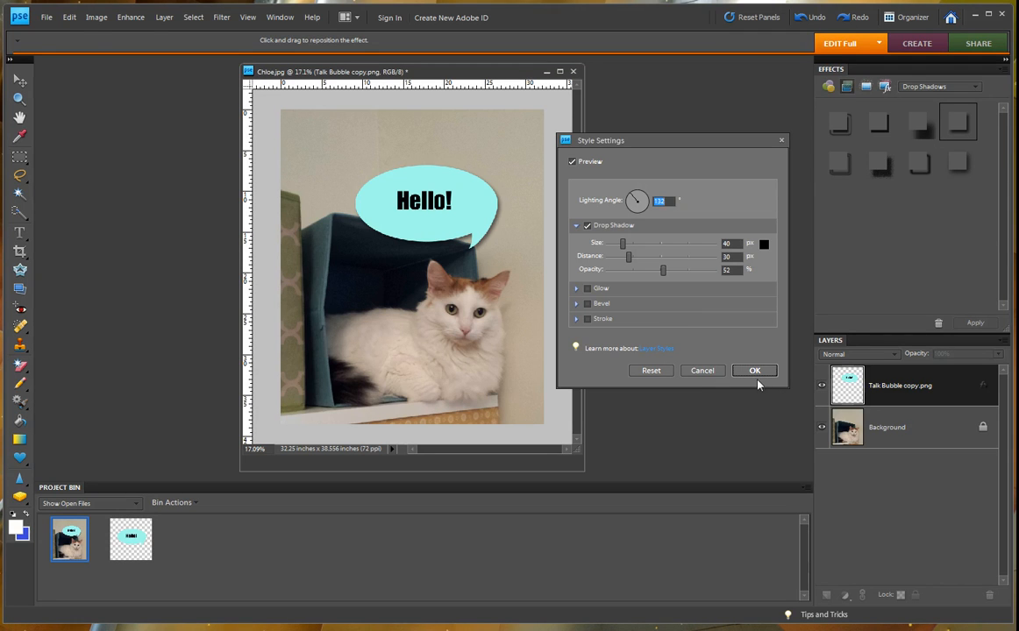
- Confirm the Style Settings with OK and nudge the bubble slightly right
{"action": "left_click", "coordinate": [754, 370]}
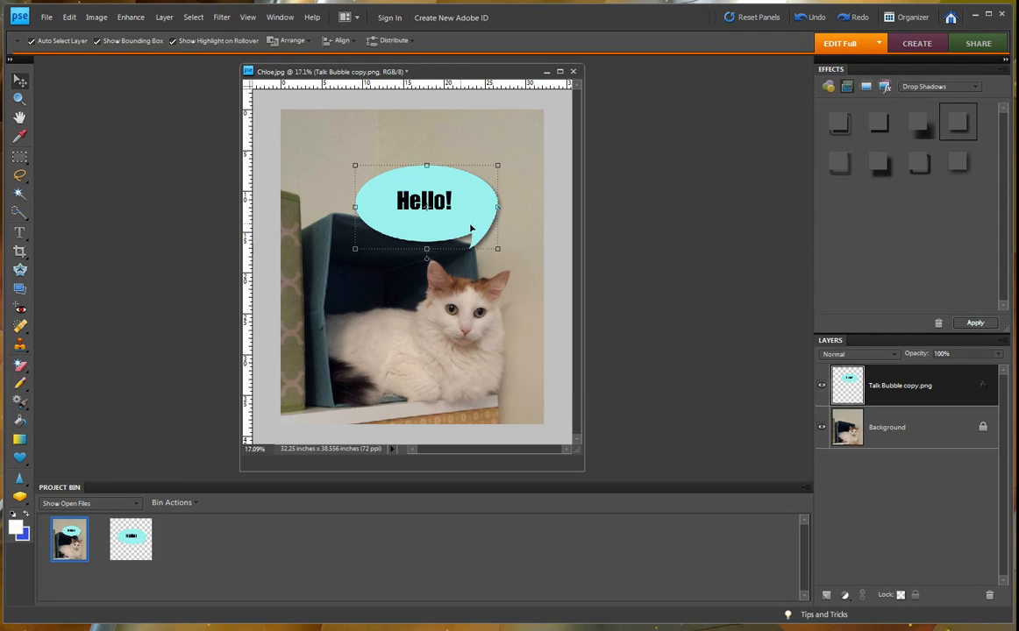
{"action": "left_click_drag", "start_coordinate": [427, 202], "coordinate": [432, 203]}
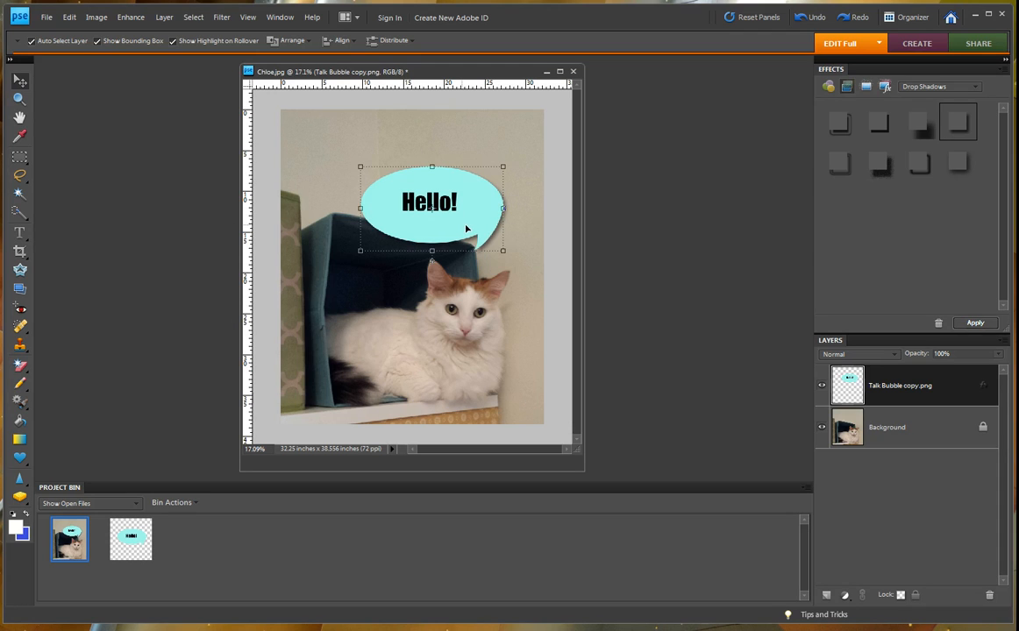
{"action": "mouse_move", "coordinate": [526, 281]}
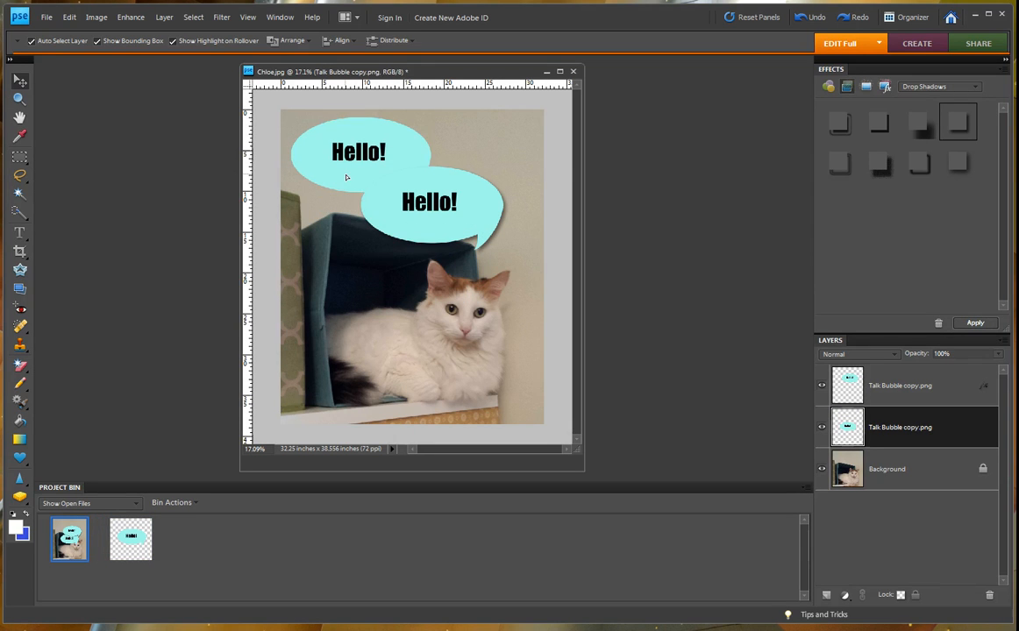
- Copy the shadowed bubble's layer style and open the paste menu on the second bubble's layer
{"action": "left_click", "coordinate": [899, 427]}
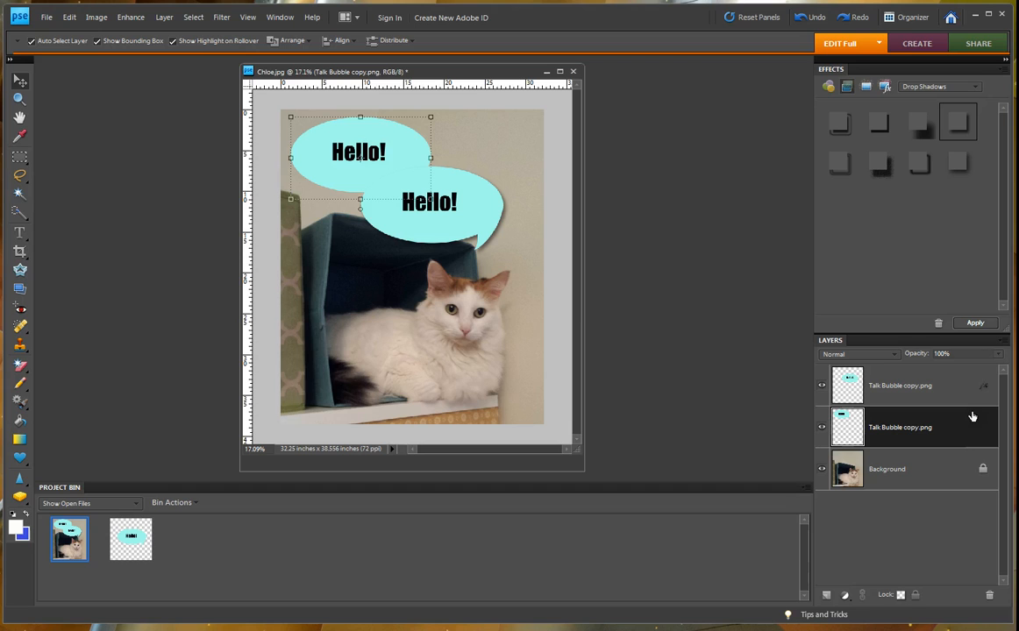
{"action": "mouse_move", "coordinate": [983, 381]}
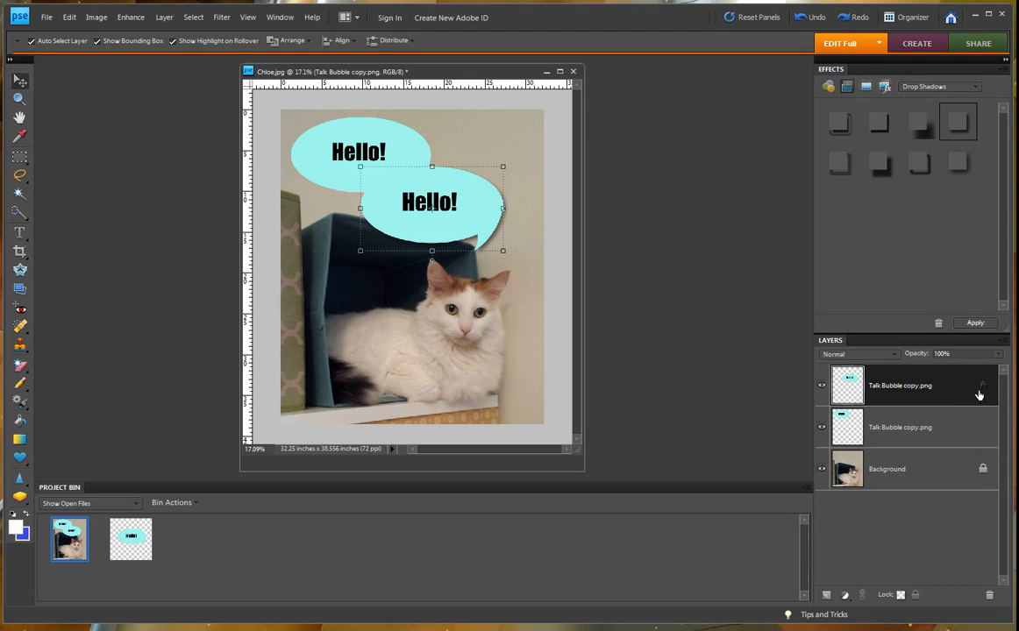
{"action": "right_click", "coordinate": [899, 390]}
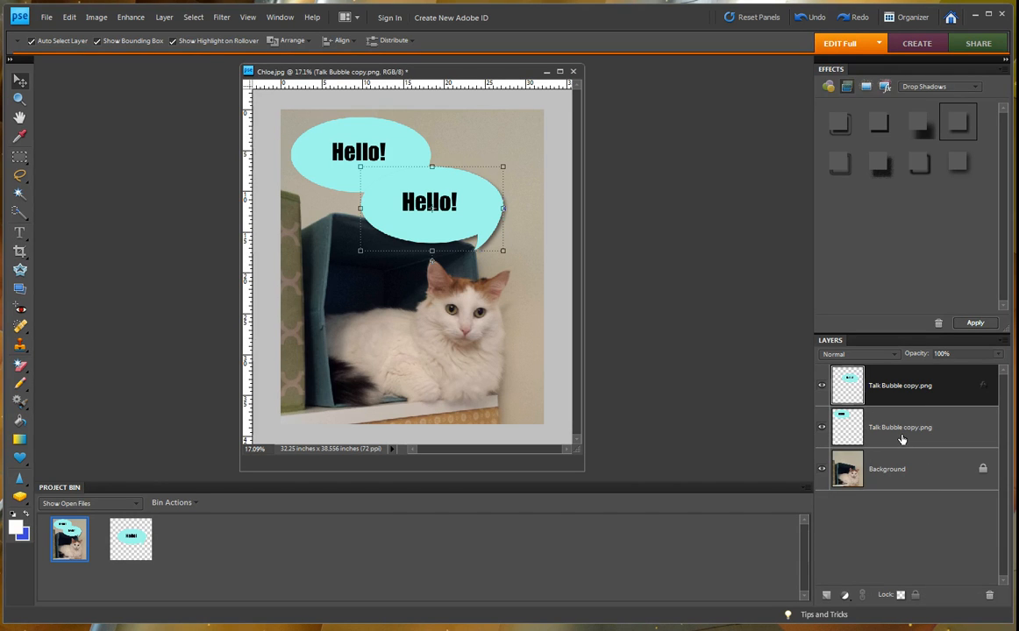
{"action": "left_click", "coordinate": [903, 438]}
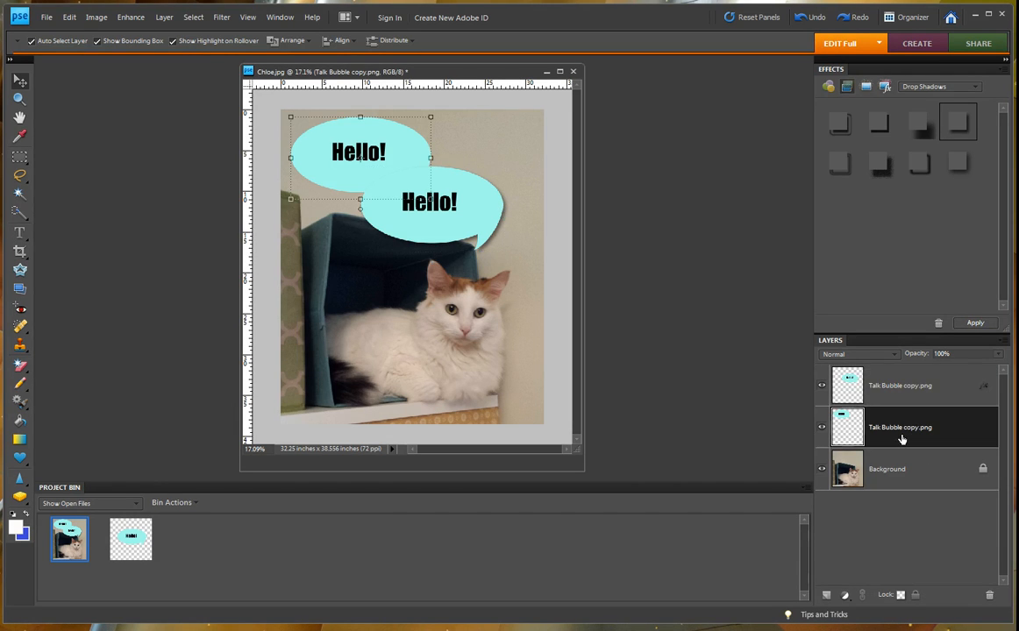
{"action": "right_click", "coordinate": [902, 439]}
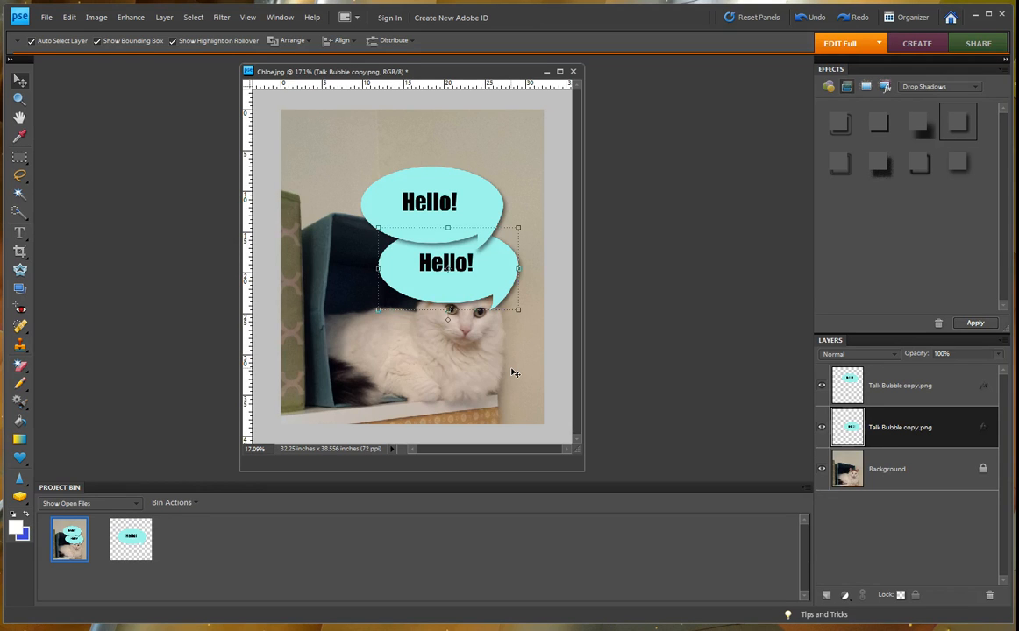
{"action": "mouse_move", "coordinate": [522, 337]}
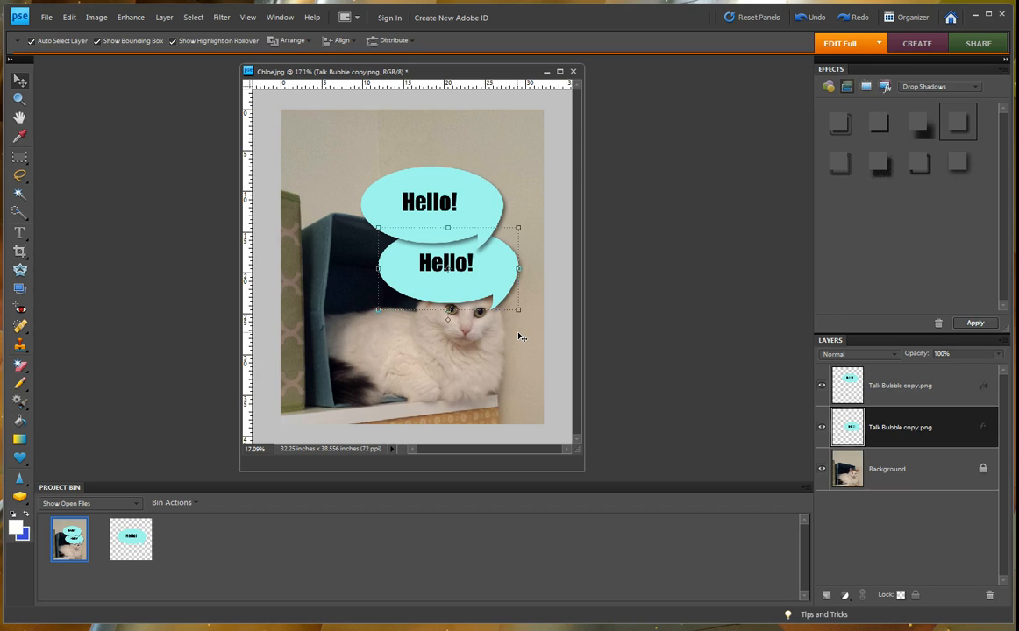
{"action": "mouse_move", "coordinate": [490, 284]}
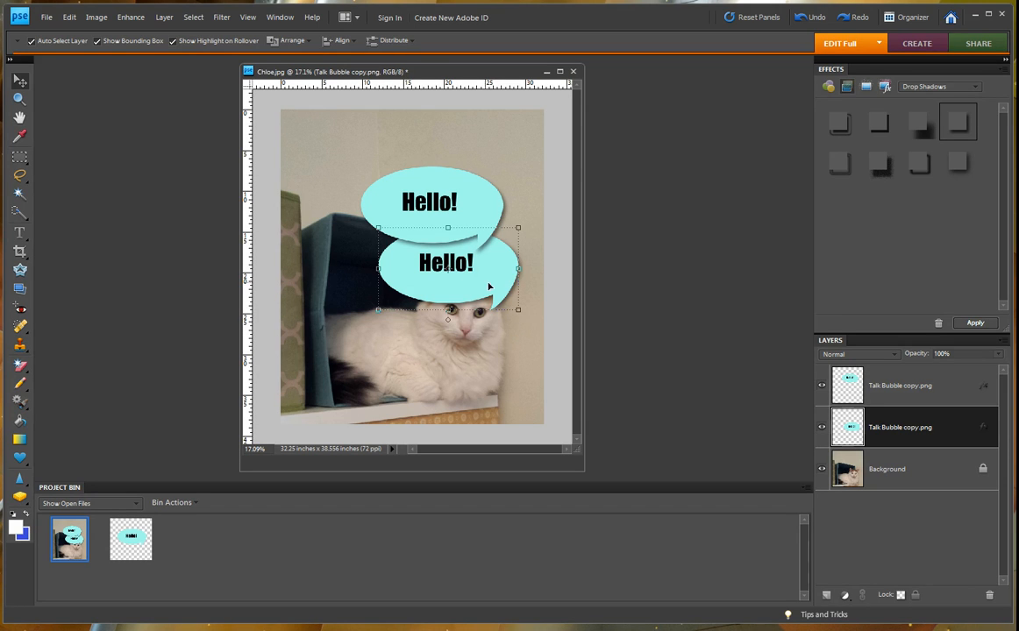